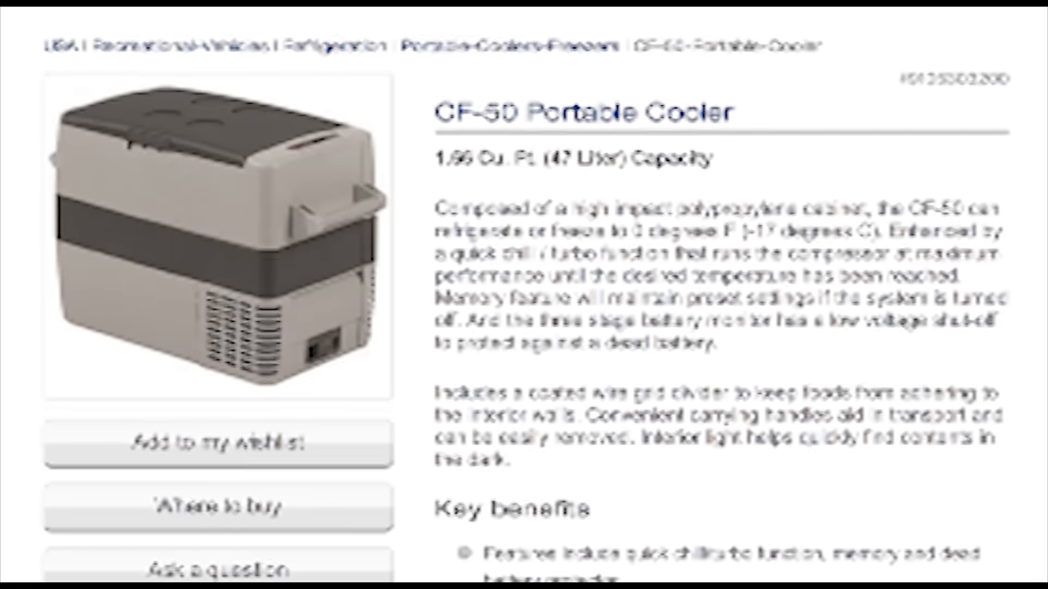
{"action": "scroll", "scroll_direction": "down", "scroll_amount": 3}
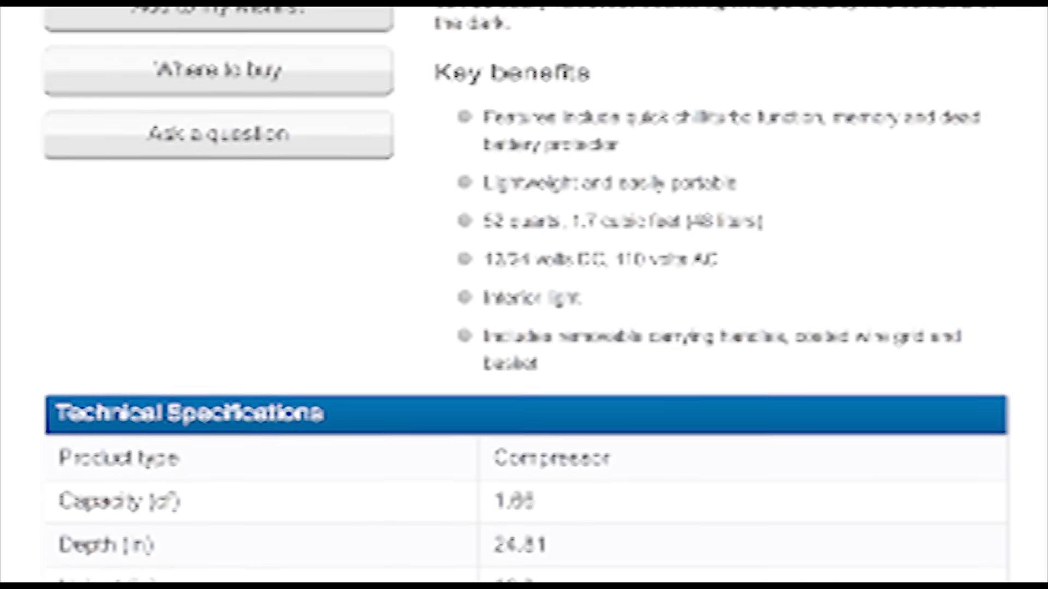
{"action": "scroll", "scroll_direction": "down", "scroll_amount": 3}
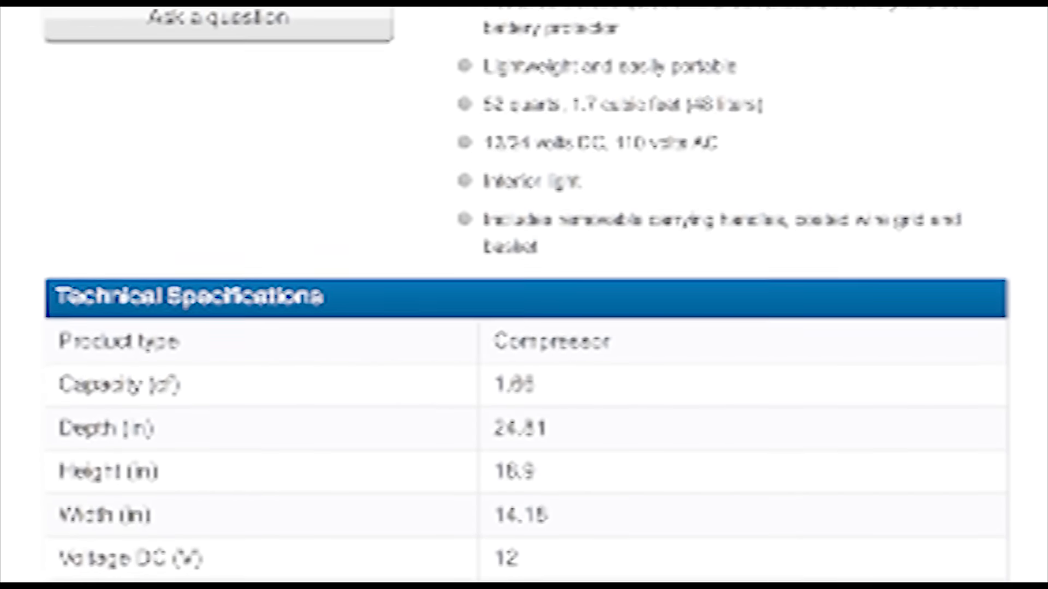
{"action": "scroll", "scroll_direction": "down", "scroll_amount": 3}
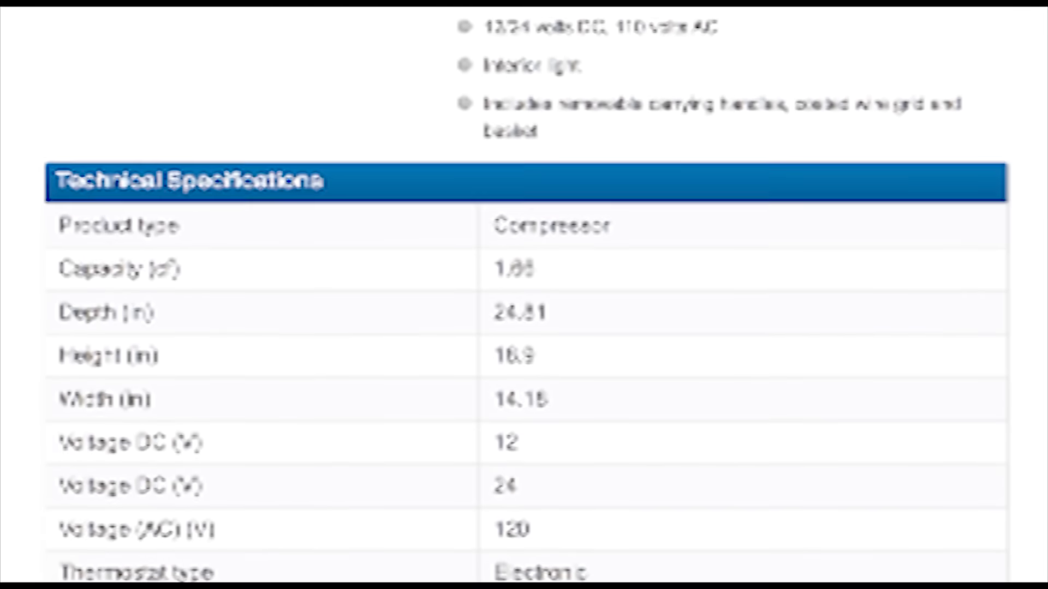
{"action": "scroll", "scroll_direction": "down", "scroll_amount": 3}
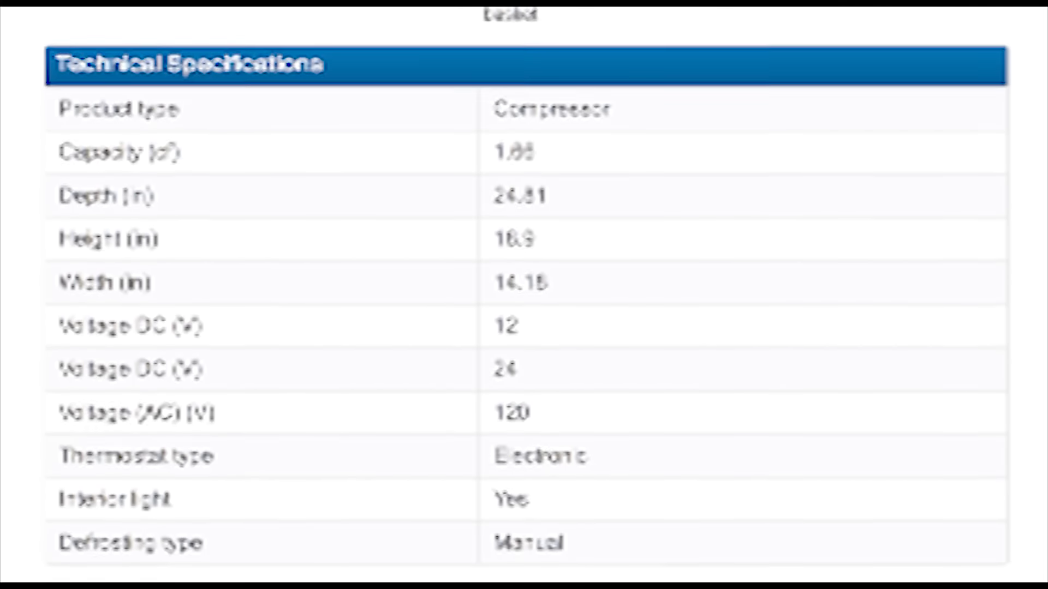